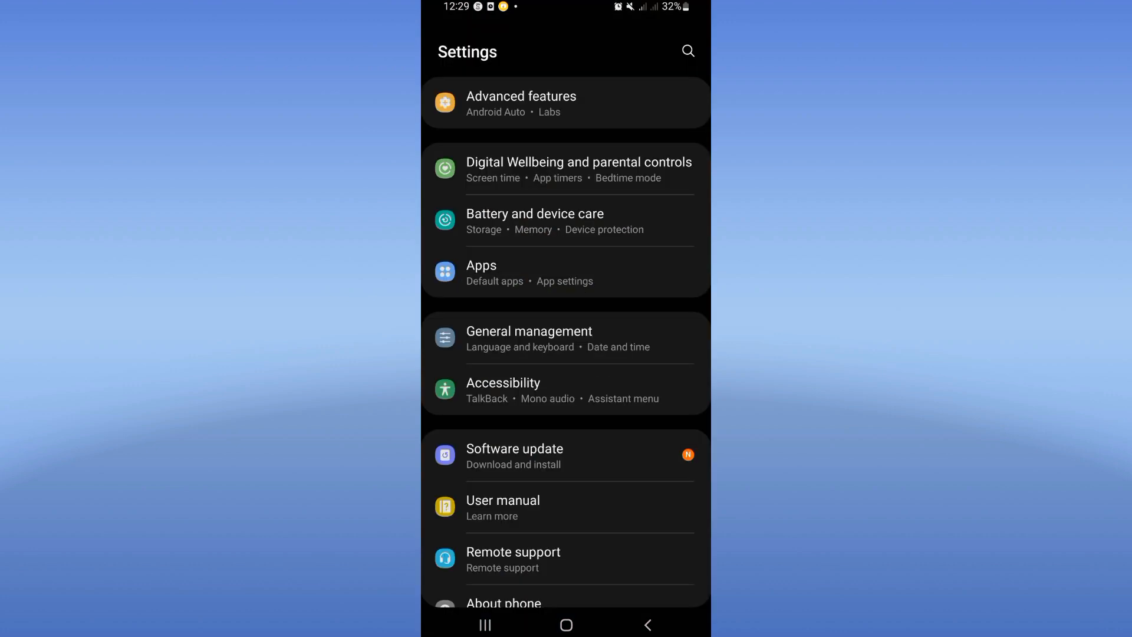
pyautogui.write('what')
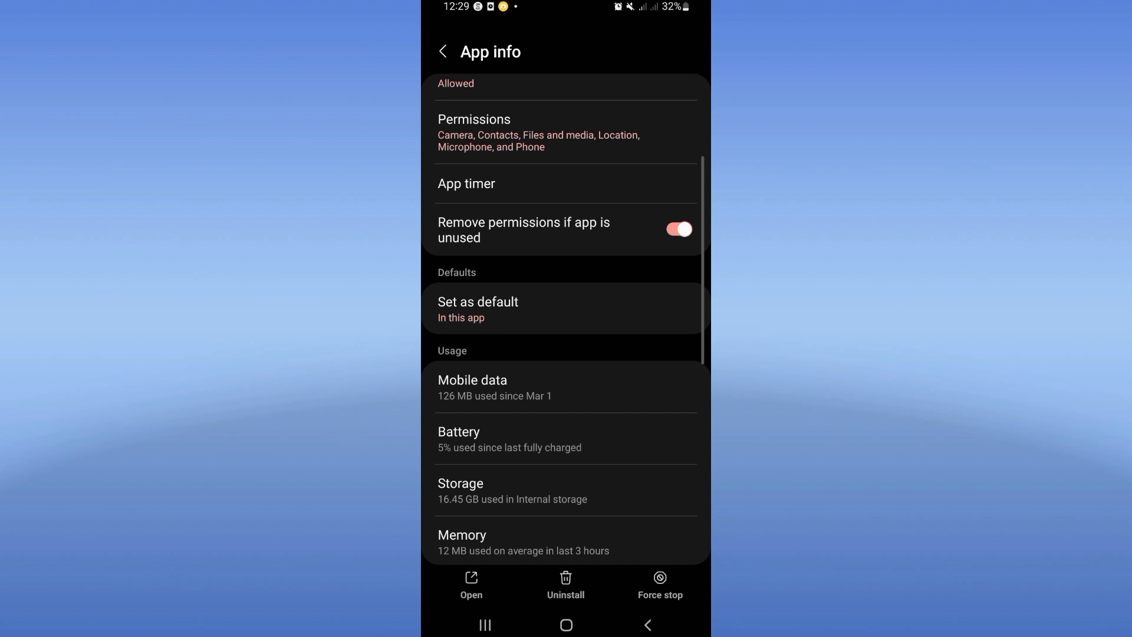
pyautogui.scroll(-3)
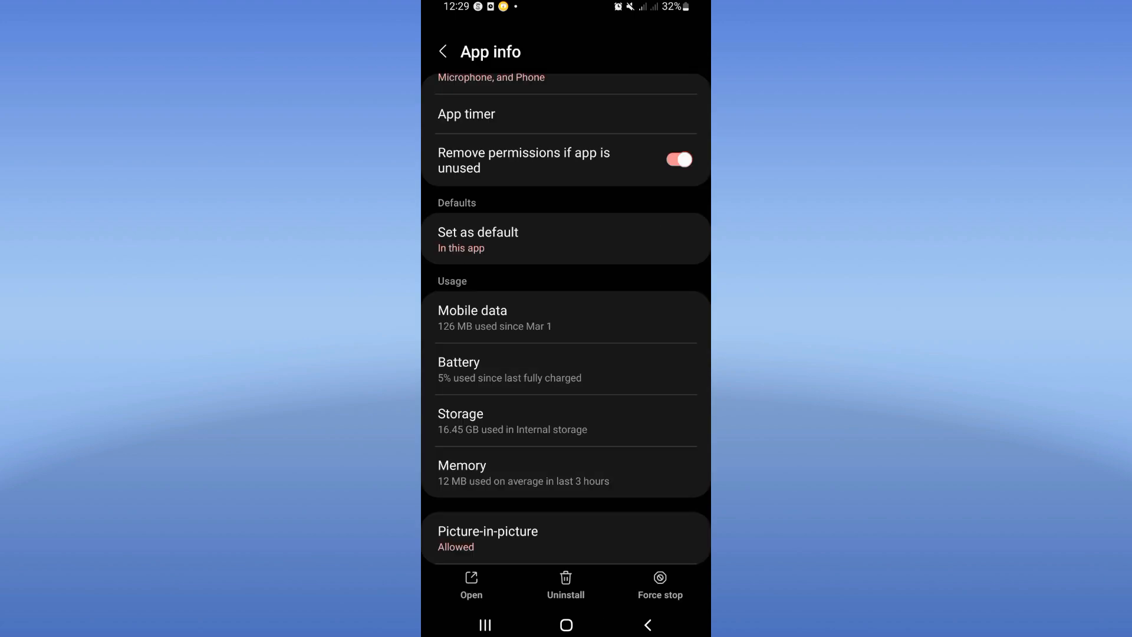